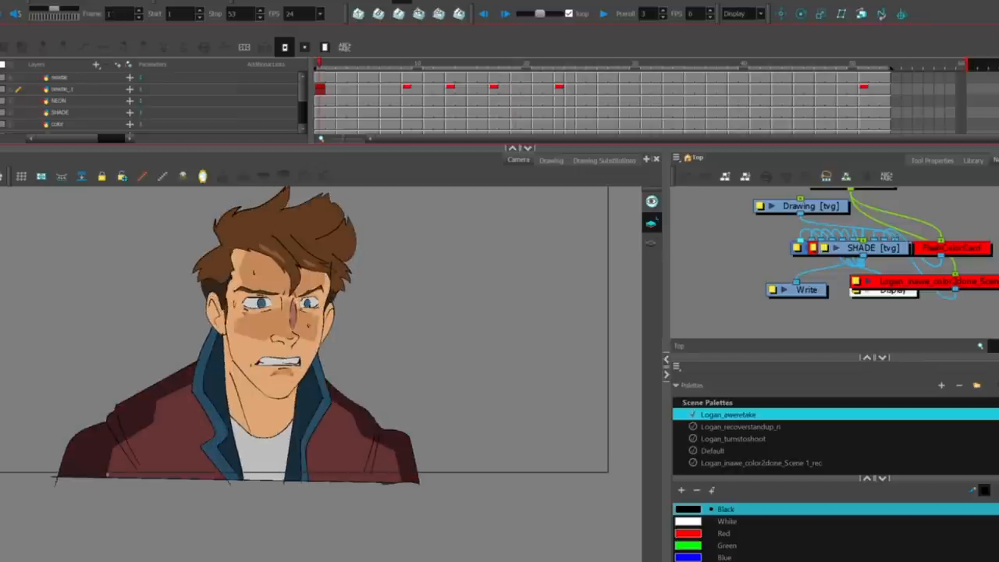
- Select the SHADE layer and bring up the timeline cell options for its layer properties
{"action": "left_click", "coordinate": [71, 114]}
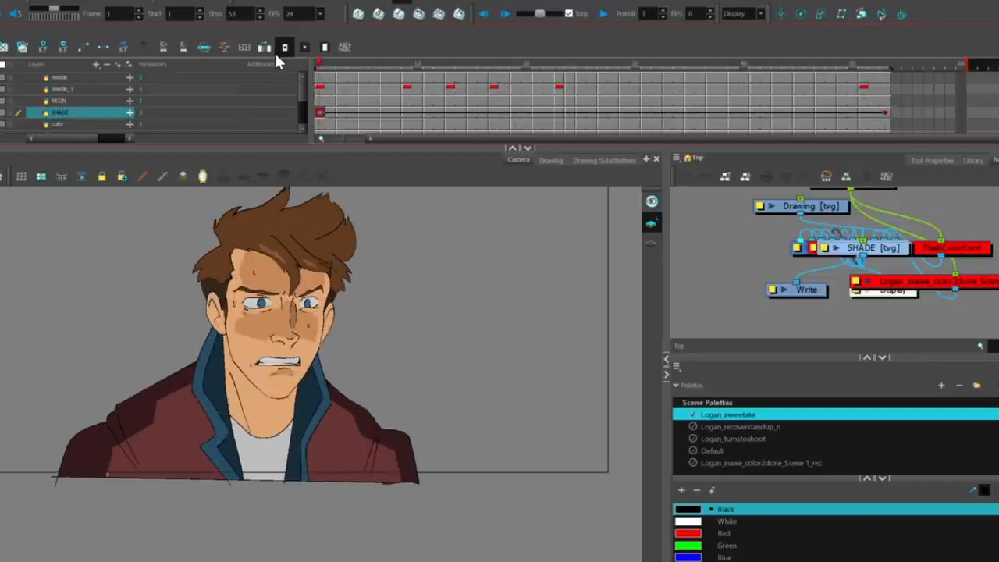
{"action": "right_click", "coordinate": [325, 113]}
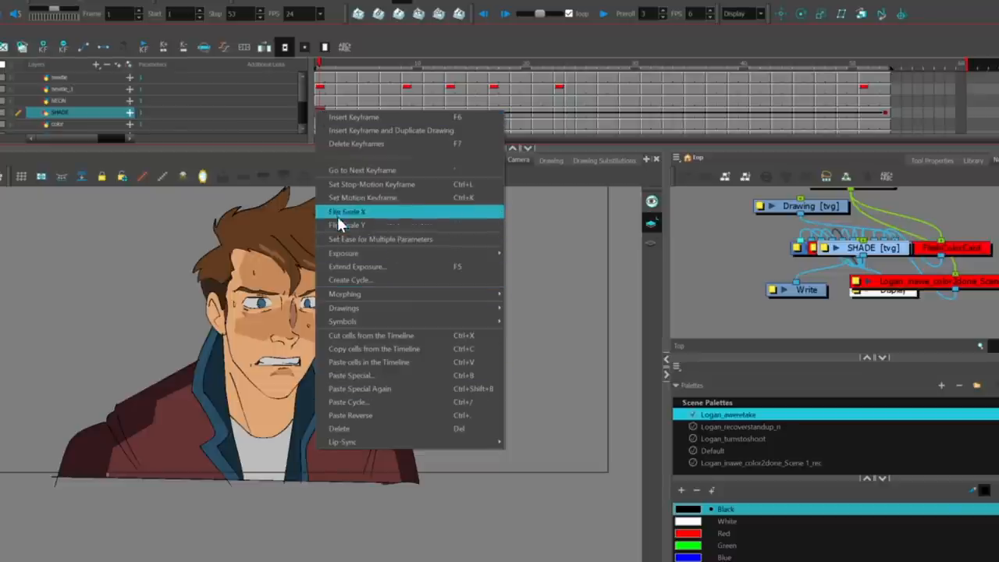
{"action": "mouse_move", "coordinate": [424, 253]}
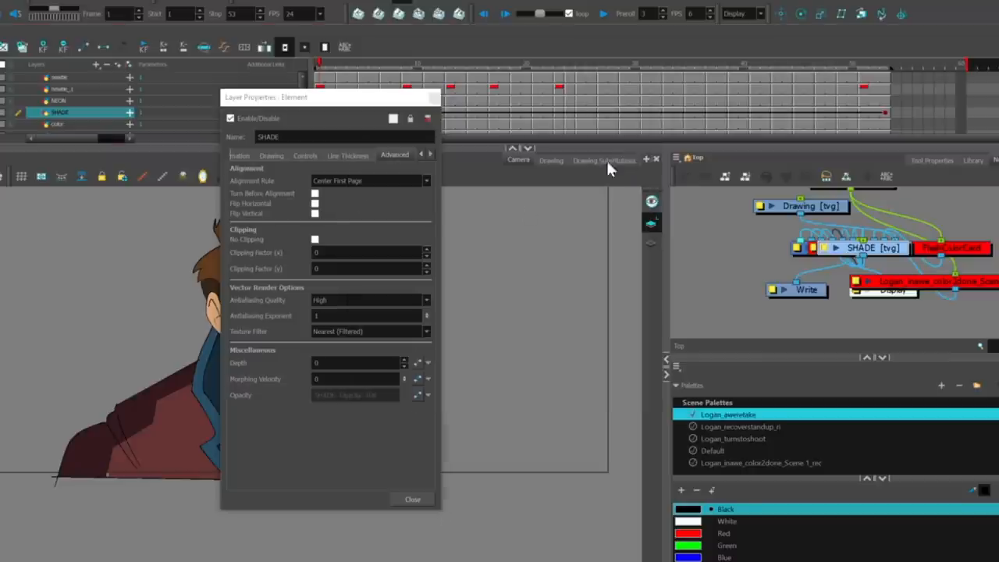
{"action": "mouse_move", "coordinate": [419, 400]}
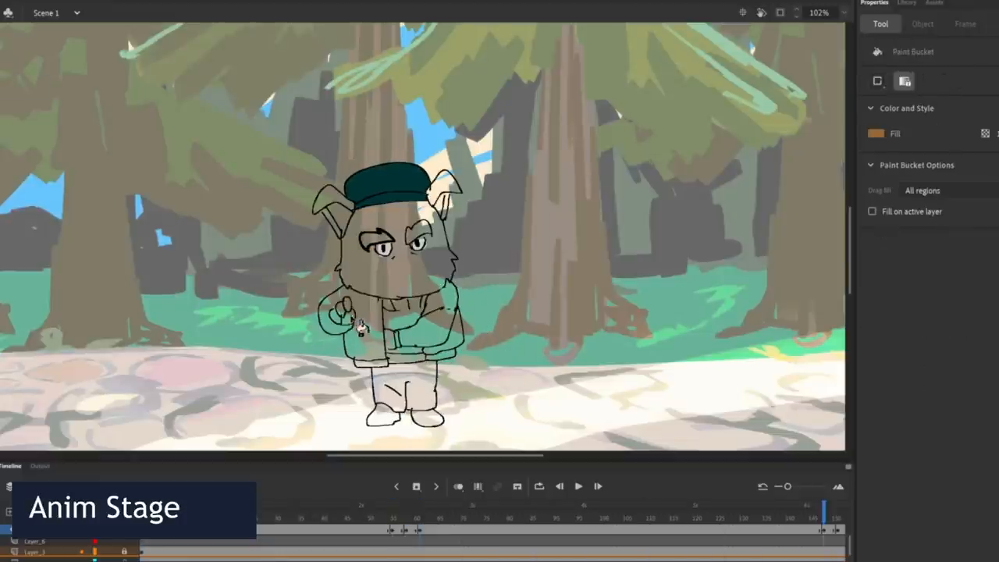
- Ink the dog character's frames on a new layer over the rough sketch with the Brush tool
{"action": "left_click", "coordinate": [383, 257]}
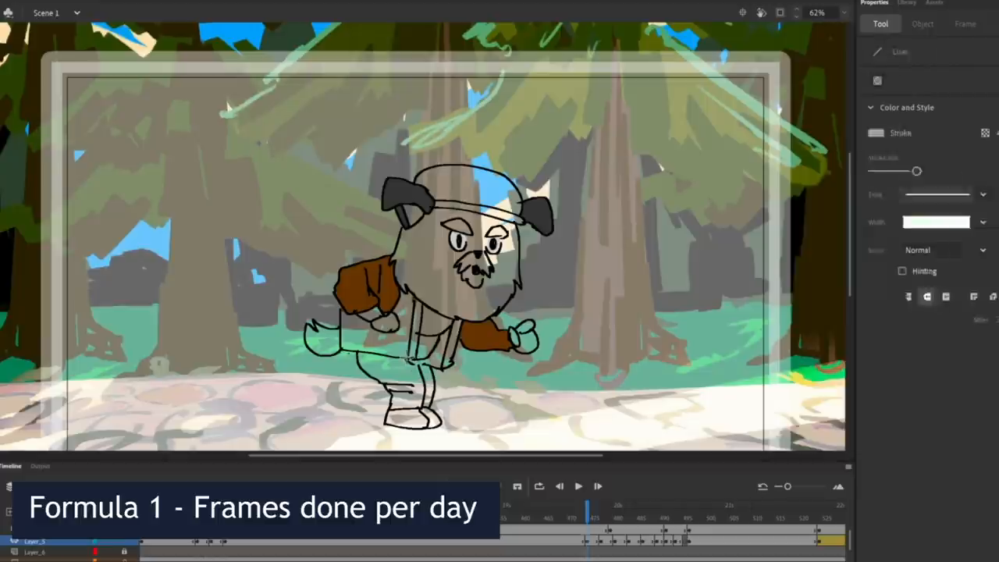
{"action": "left_click", "coordinate": [472, 340]}
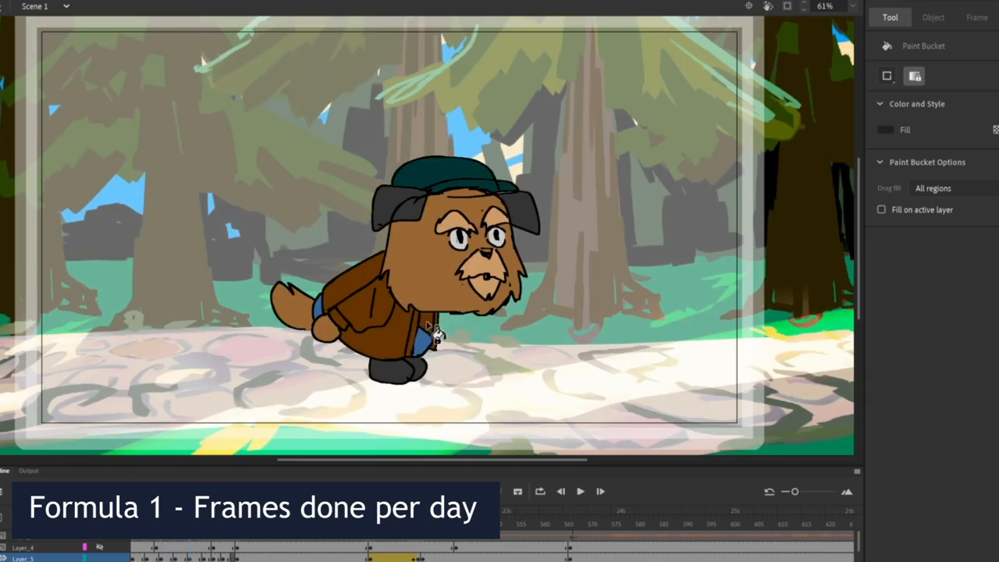
- Fill the dog's enclosed regions with the Paint Bucket: brown fur and coat, dark green cap
{"action": "left_click", "coordinate": [621, 527]}
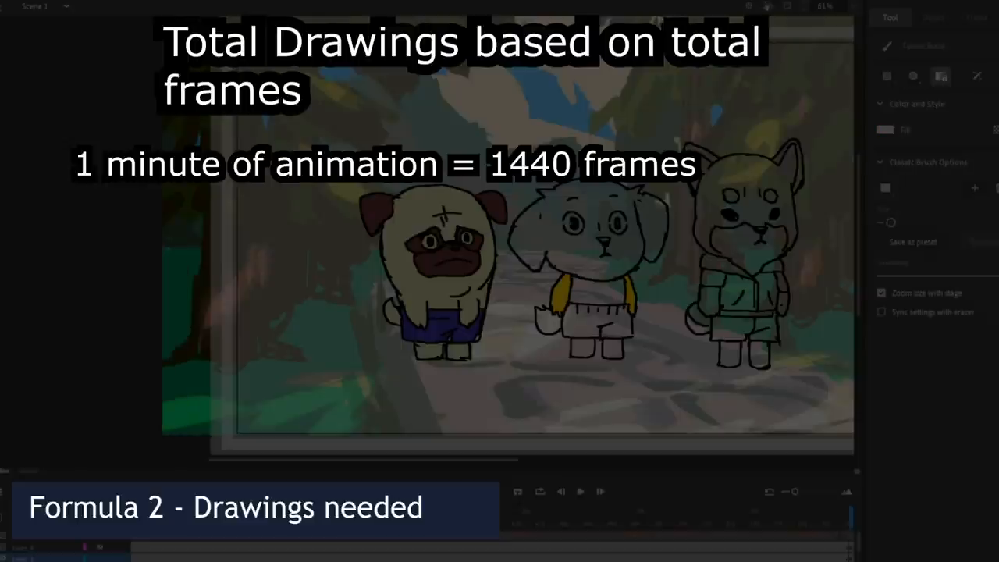
{"action": "left_click", "coordinate": [648, 359]}
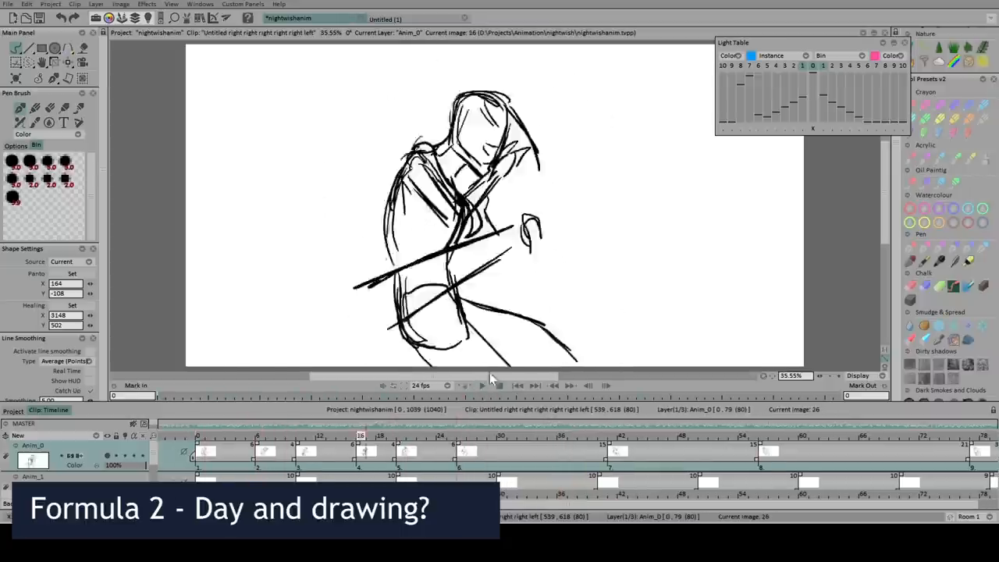
{"action": "left_click", "coordinate": [481, 386]}
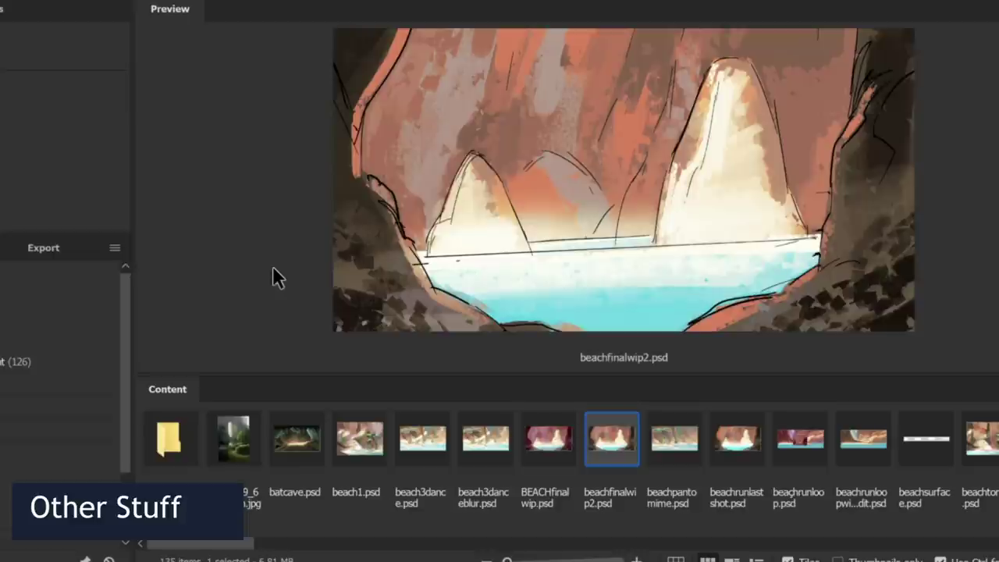
{"action": "left_click", "coordinate": [798, 439]}
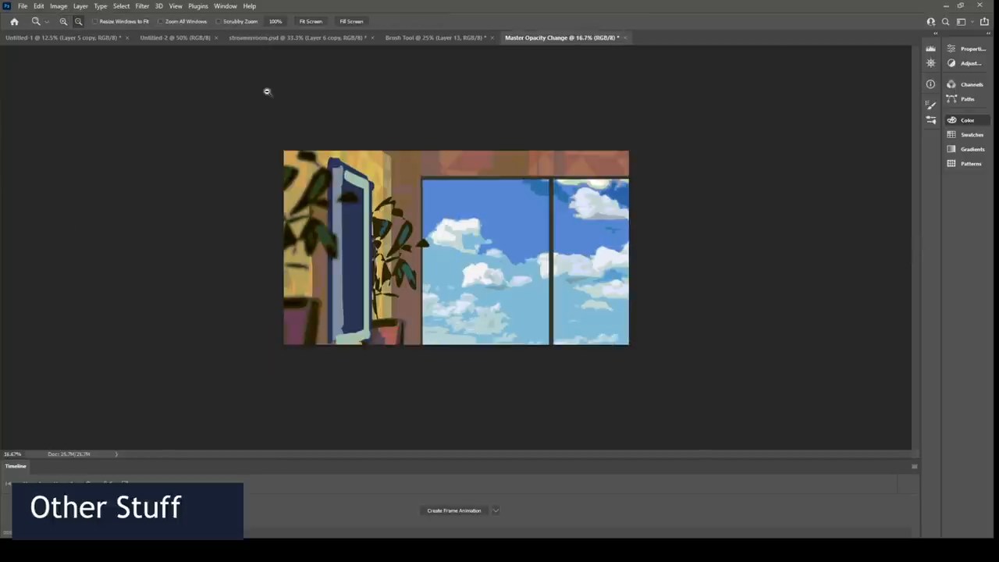
{"action": "mouse_move", "coordinate": [535, 519]}
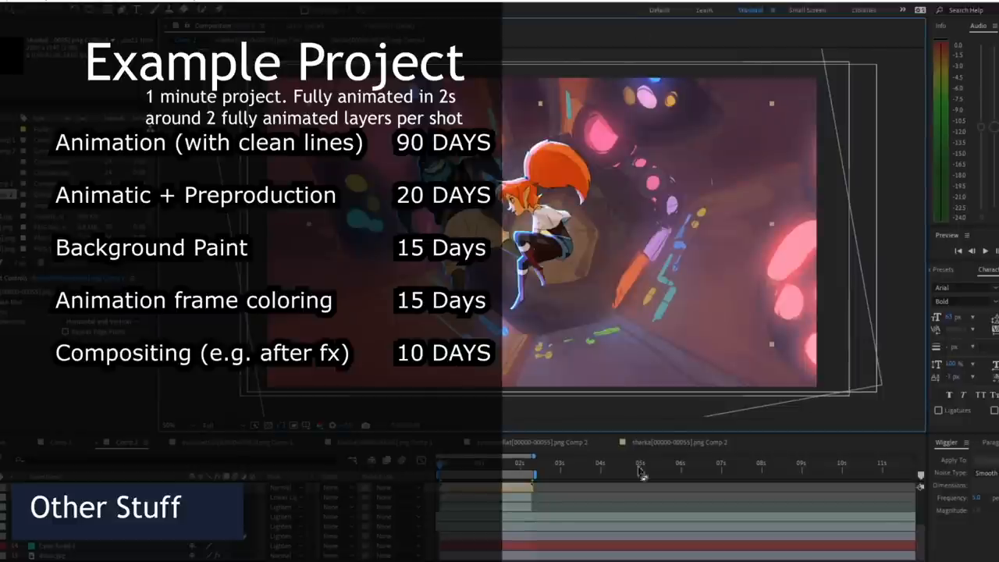
{"action": "mouse_move", "coordinate": [59, 10]}
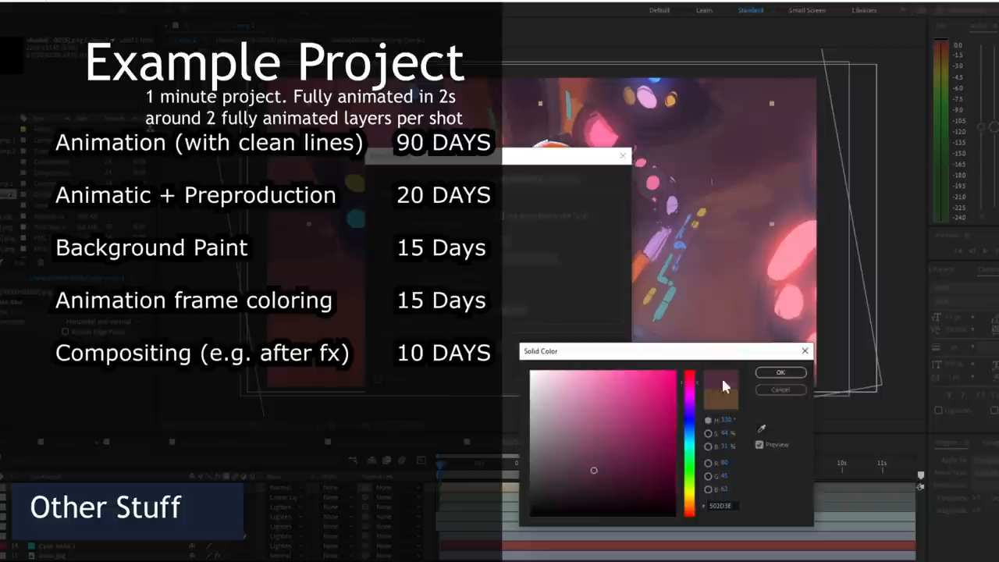
{"action": "left_click", "coordinate": [781, 372]}
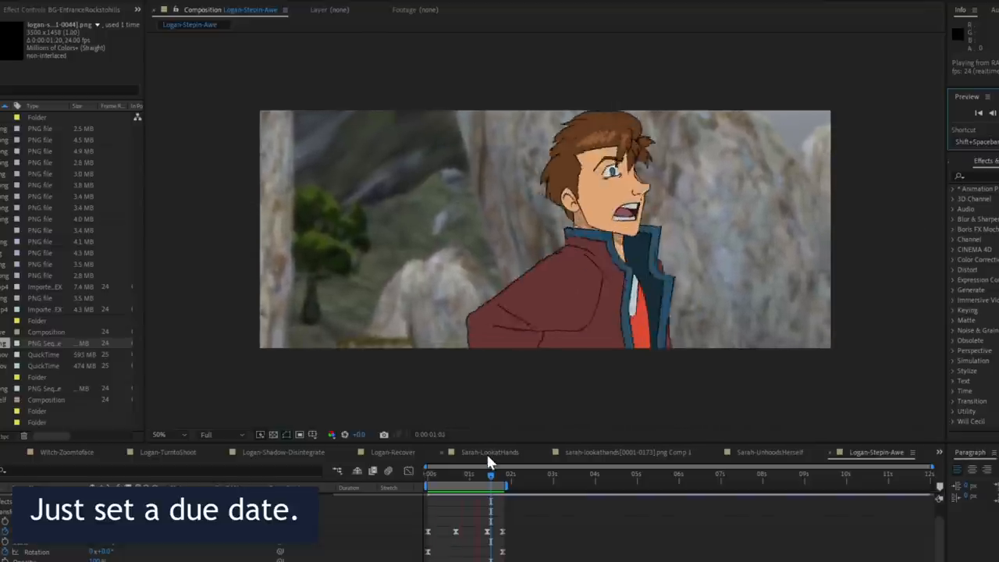
- Switch the Timeline from Logan-Stepin-Awe to the Logan-Recover composition
{"action": "left_click", "coordinate": [488, 481]}
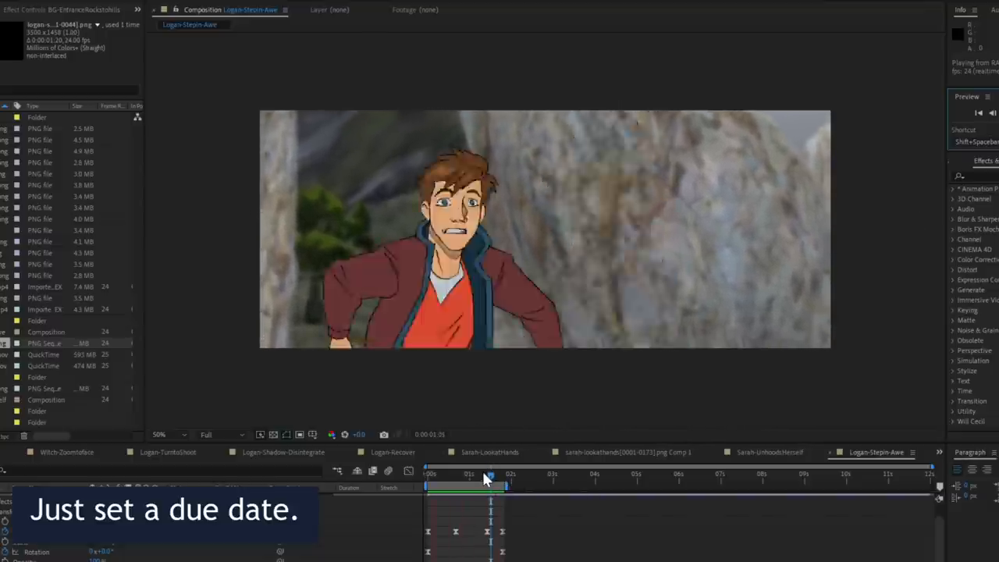
{"action": "left_click", "coordinate": [768, 453]}
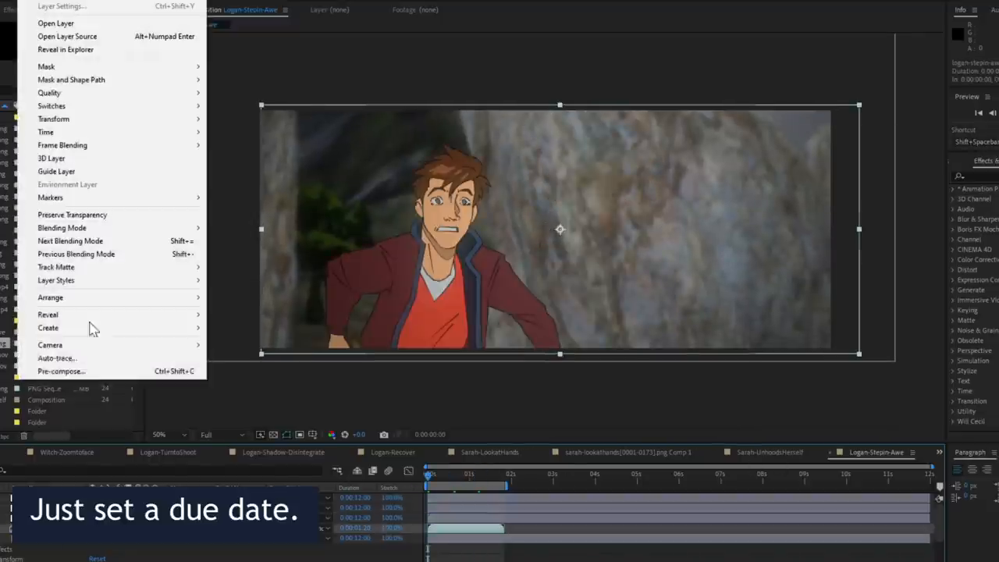
{"action": "mouse_move", "coordinate": [81, 347]}
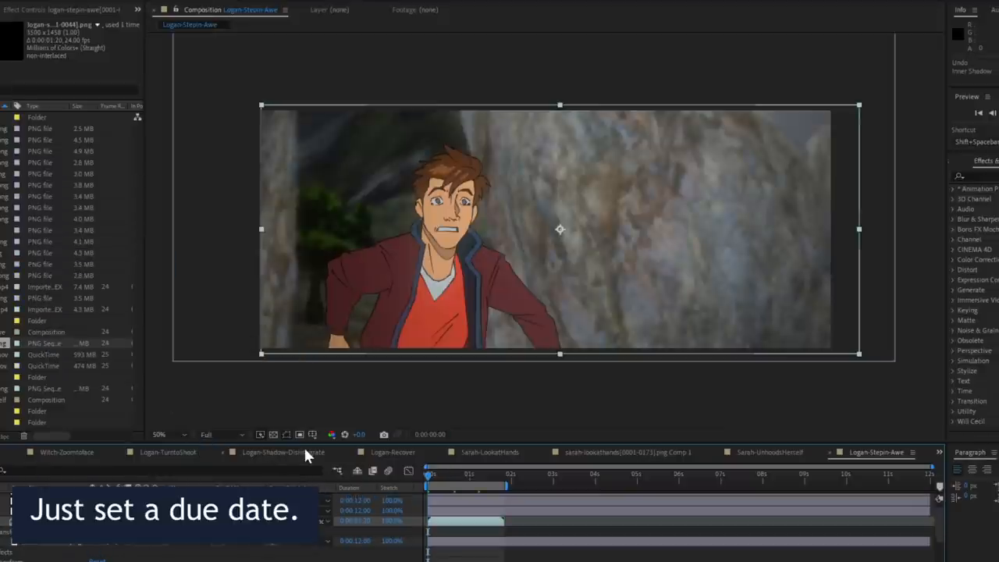
{"action": "left_click", "coordinate": [391, 453]}
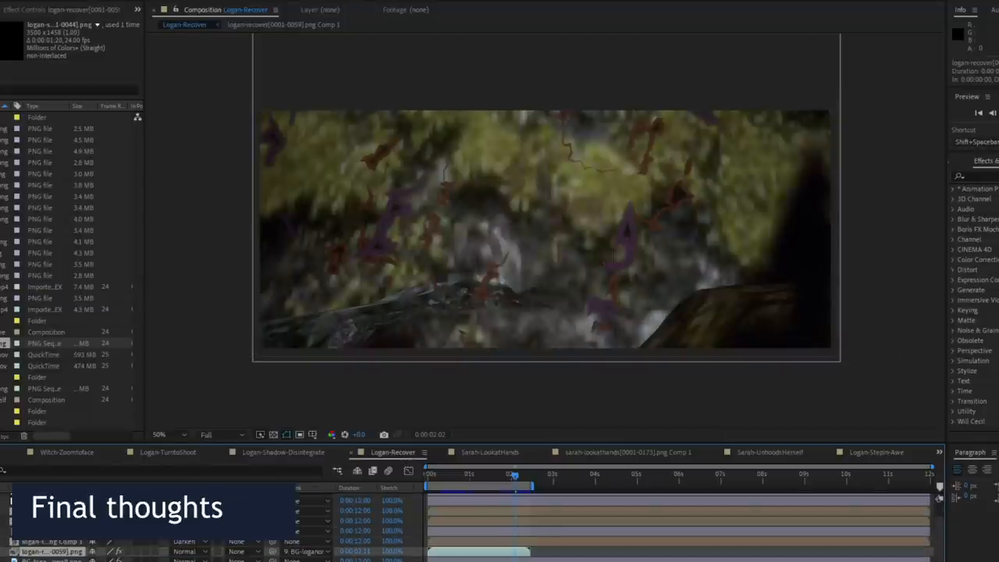
- Return to Logan-Stepin-Awe, inspect a layer's effect settings, then view Sarah-UnhookHerself
{"action": "left_click", "coordinate": [868, 453]}
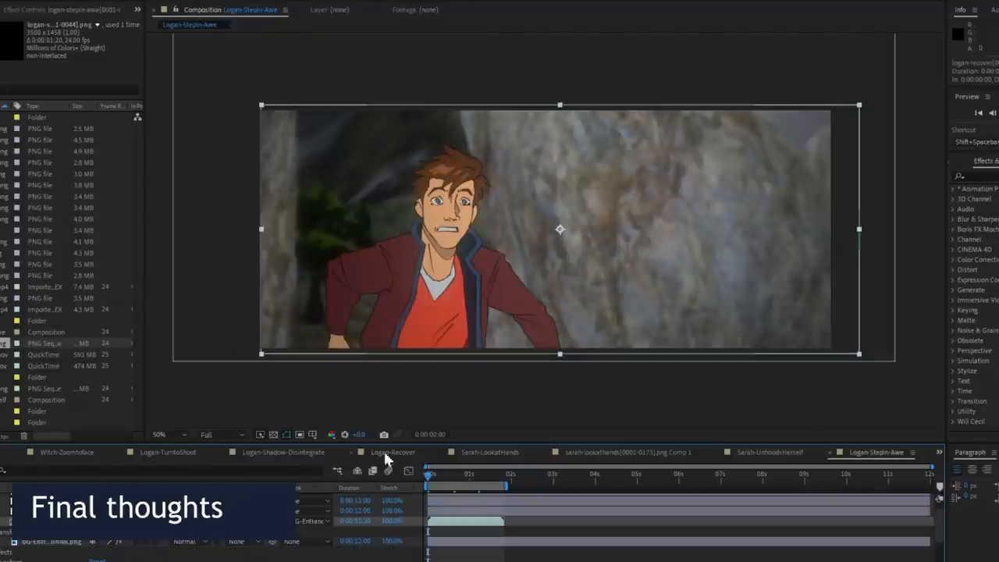
{"action": "left_click", "coordinate": [160, 453]}
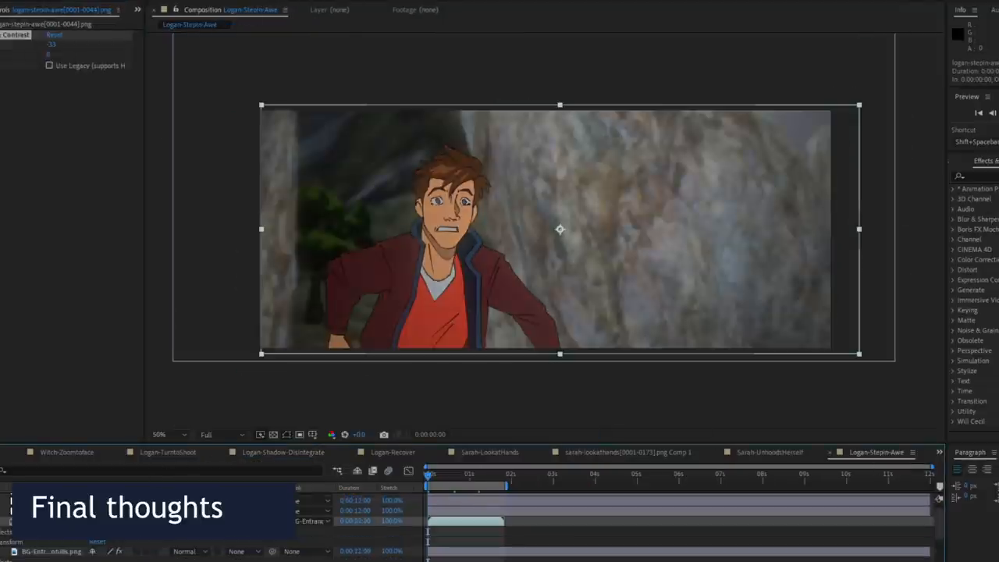
{"action": "left_click", "coordinate": [769, 453]}
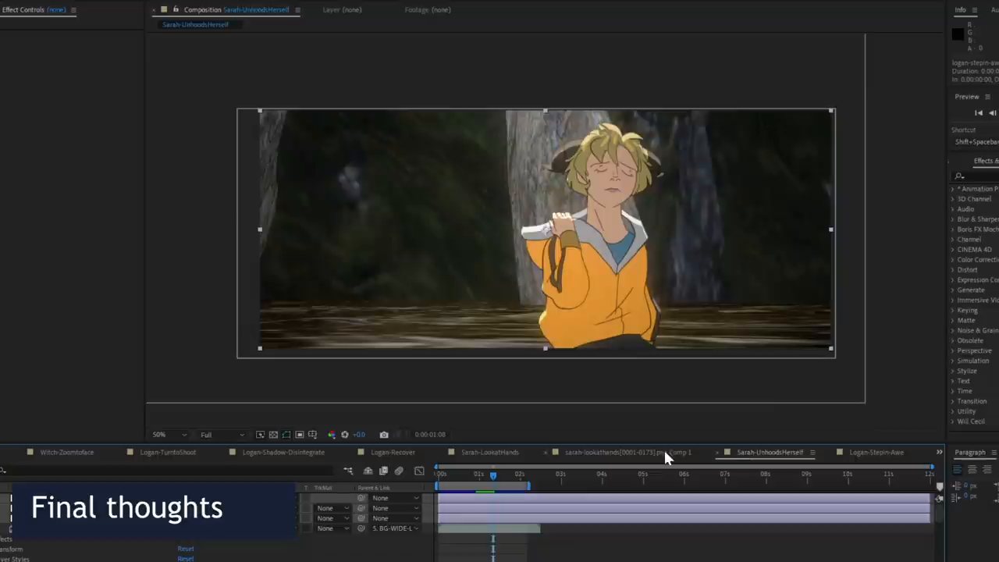
- Go back to the Logan-Stepin-Awe composition and leave After Effects for the course web page
{"action": "left_click", "coordinate": [876, 451]}
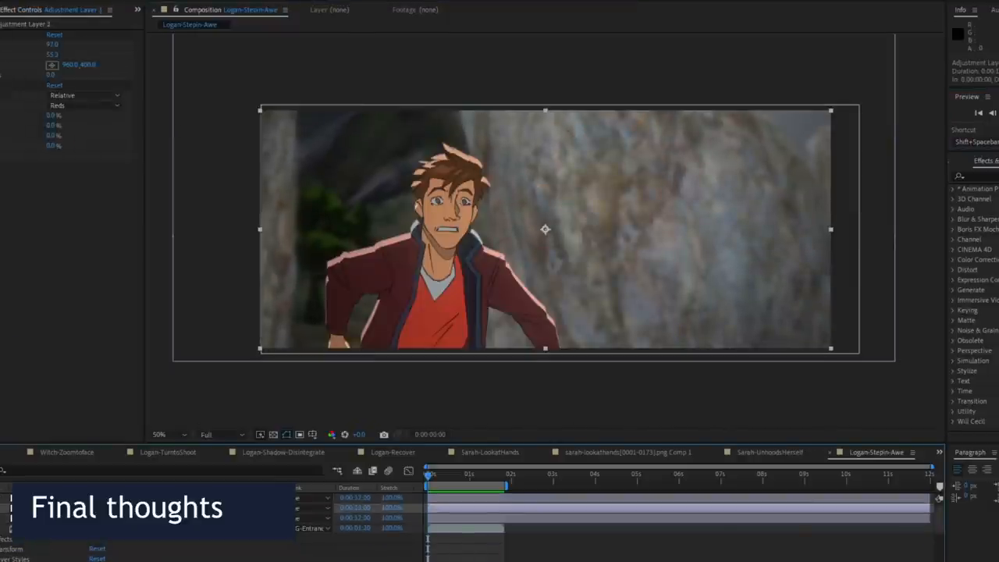
{"action": "left_click", "coordinate": [78, 103]}
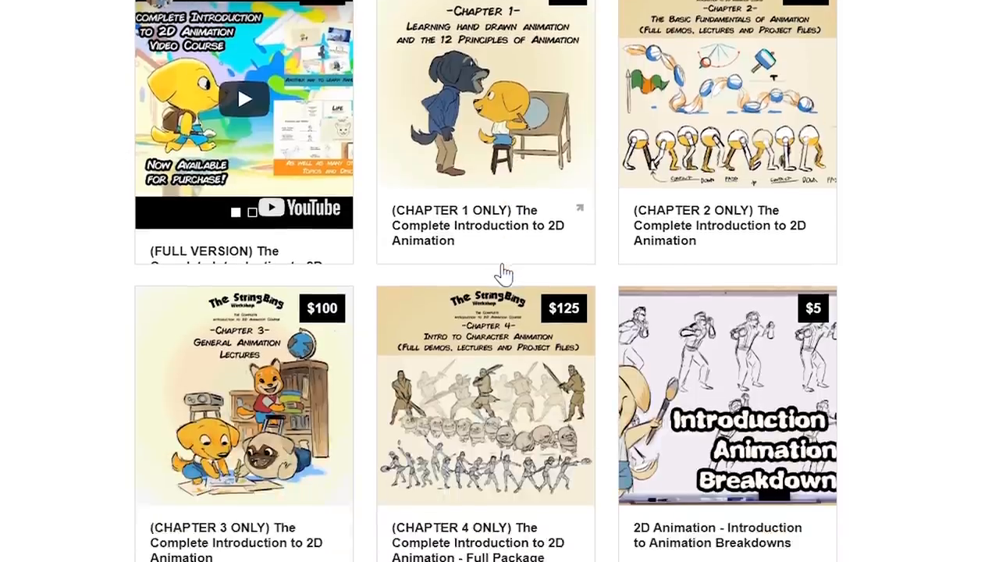
- Open the product popup for the (CHAPTER 3 ONLY) Complete Introduction to 2D Animation course
{"action": "left_click", "coordinate": [243, 394]}
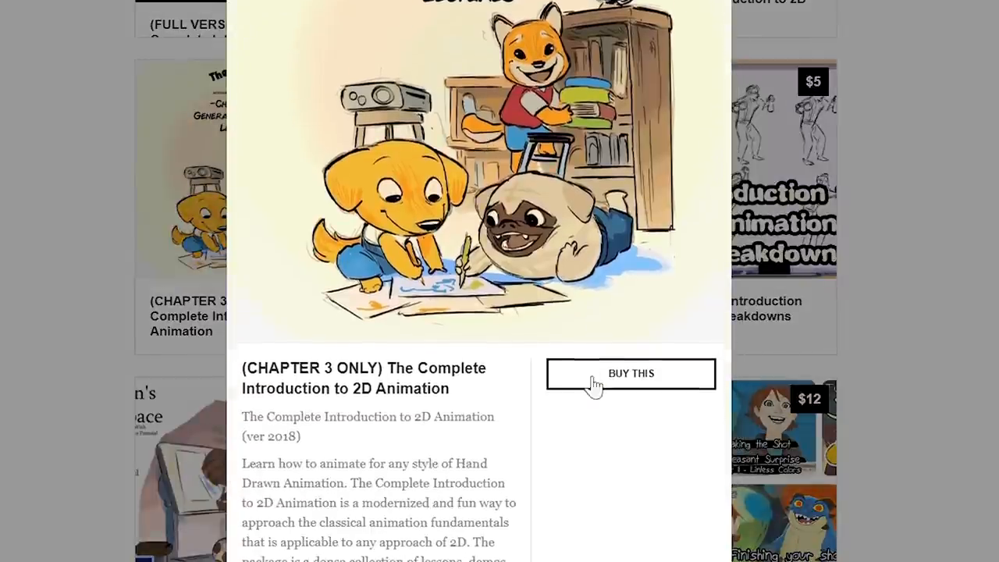